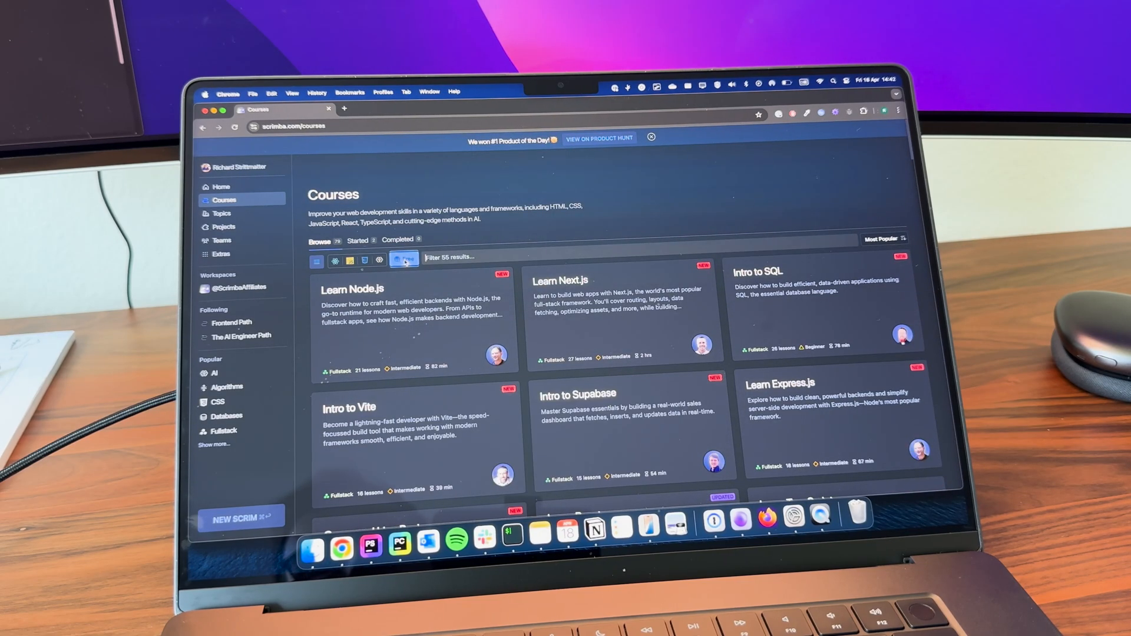
pyautogui.scroll(-3)
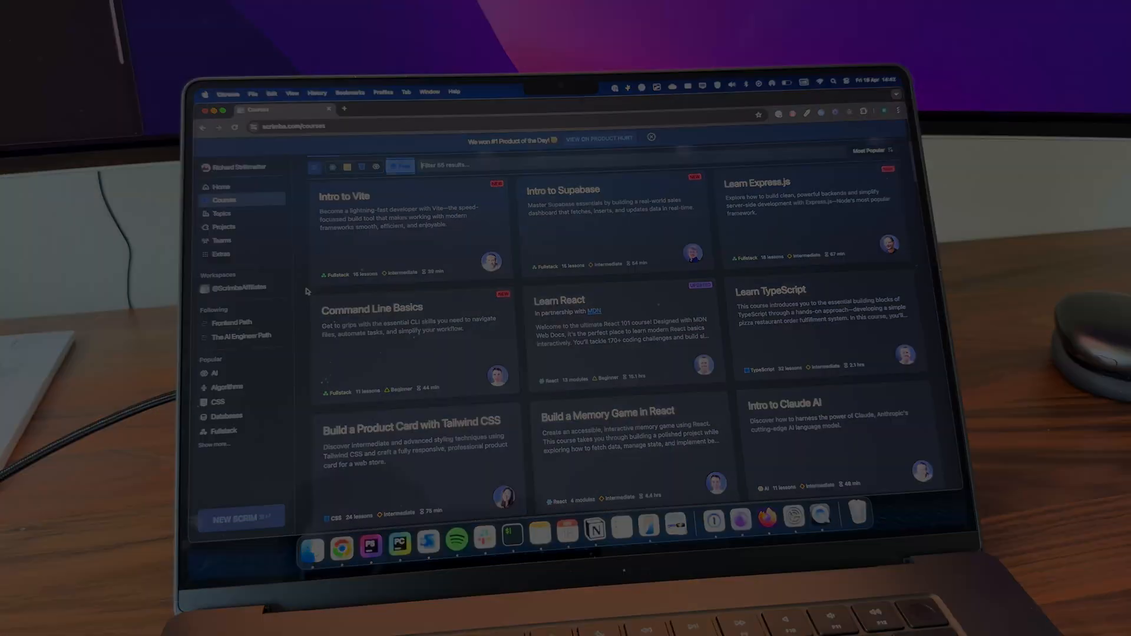